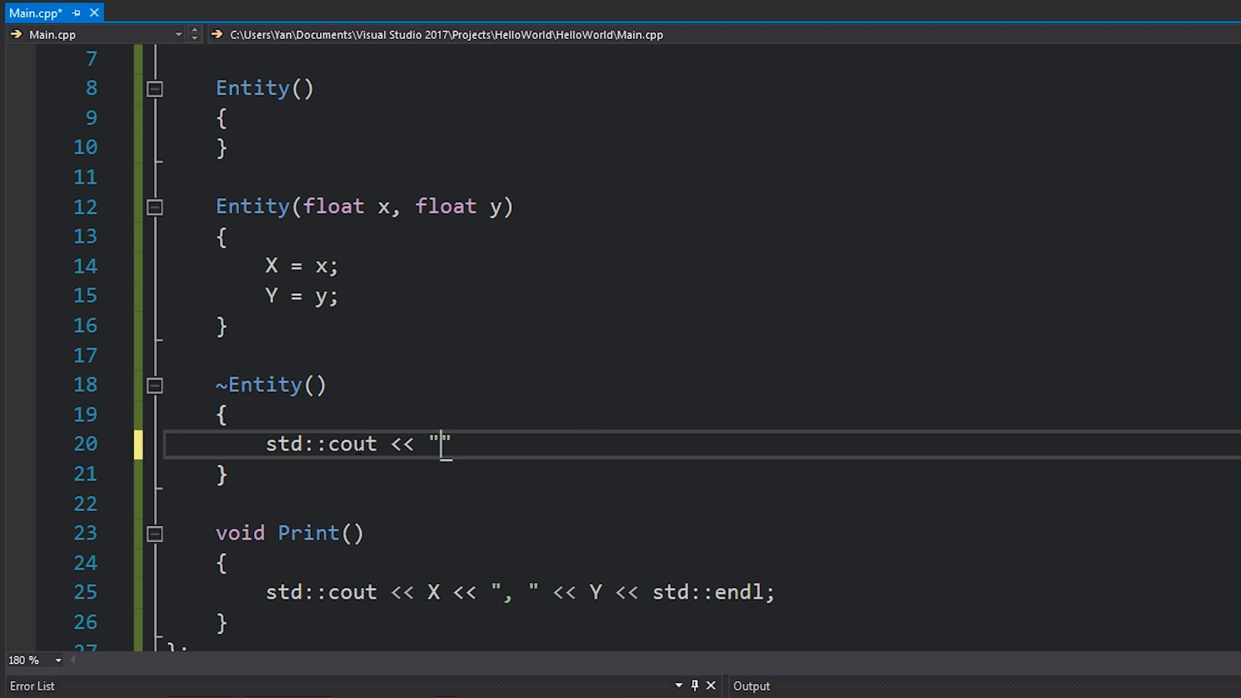
Step: Add cout lines printing "Destroyed Entity!" in ~Entity() and "Constructed Entity!" in Entity()
{"action": "type", "text": "Destroyed"}
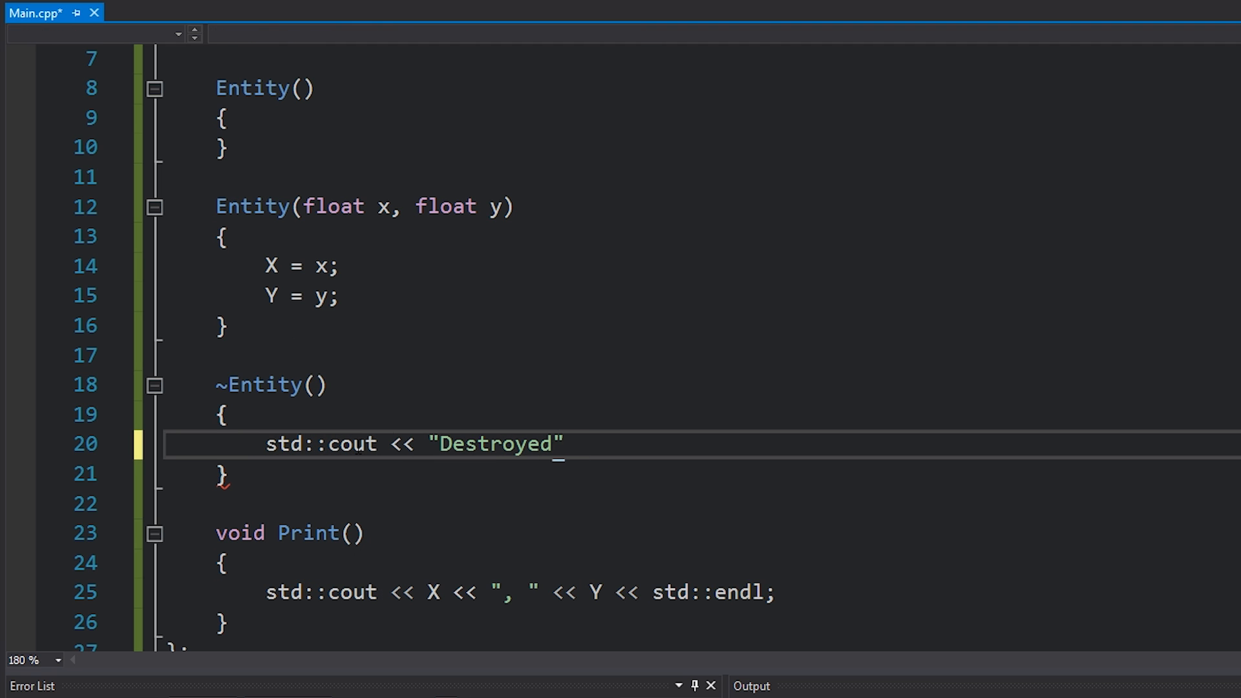
{"action": "type", "text": "Entity!\" << std::endl;"}
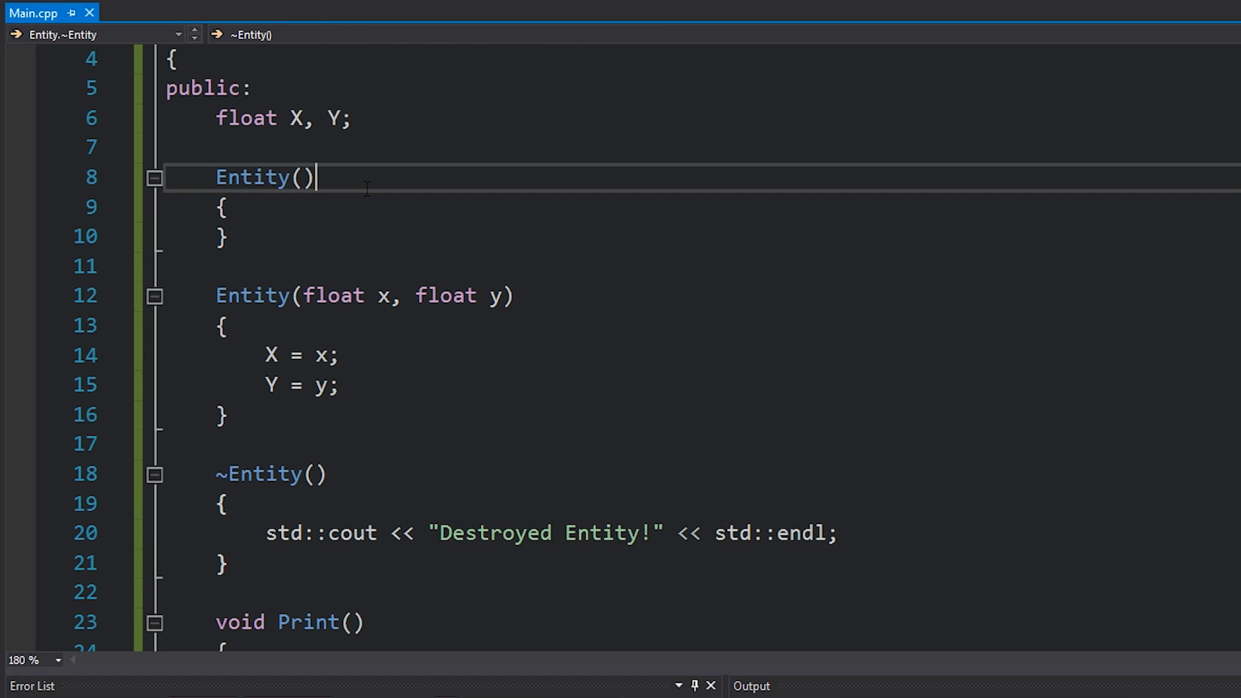
{"action": "type", "text": "std:"}
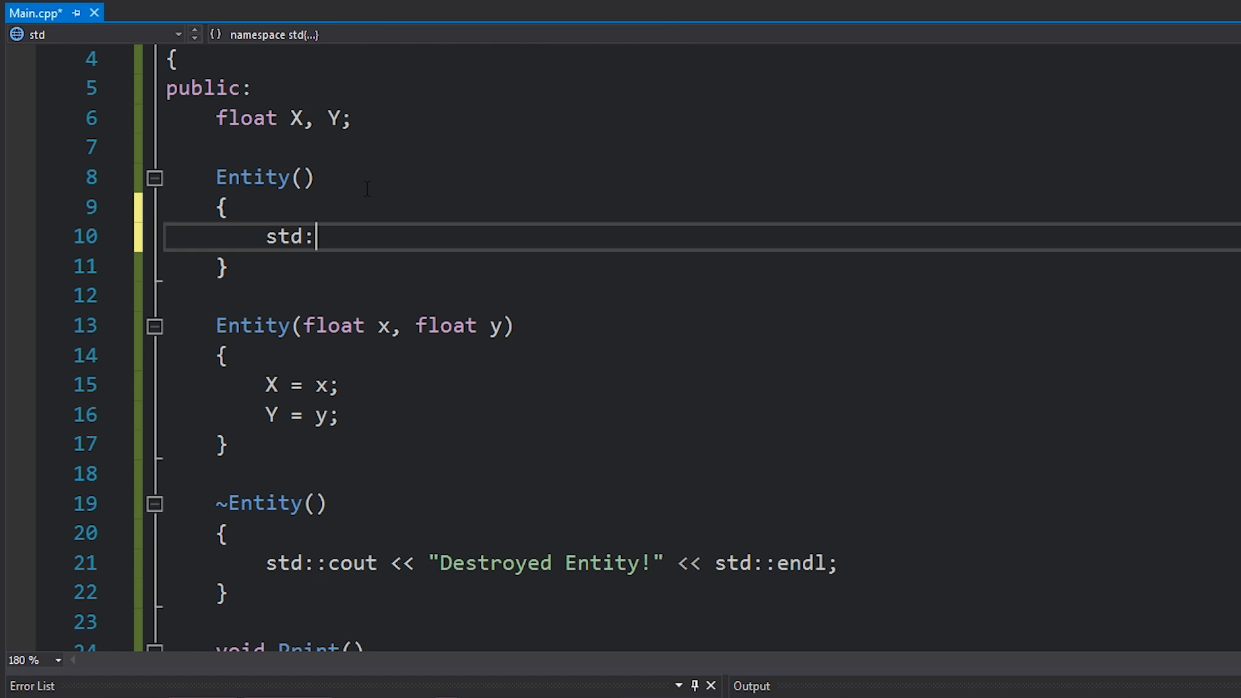
{"action": "type", "text": ":cout << \"Constructed E\""}
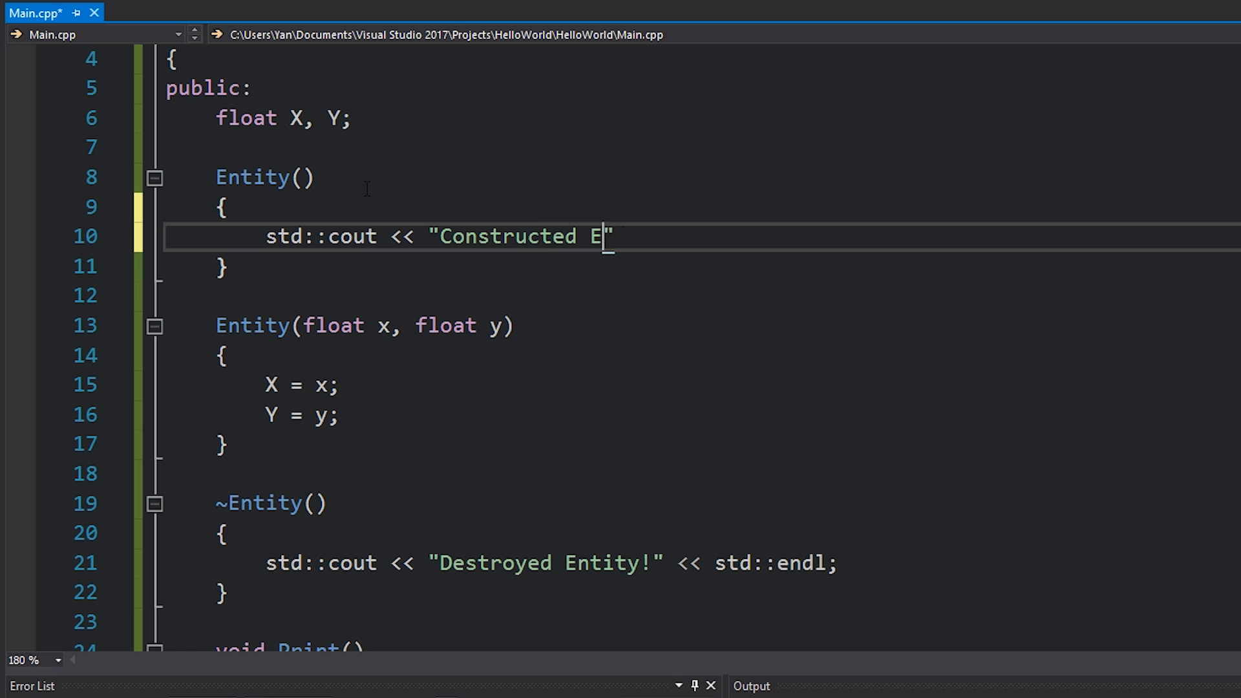
{"action": "type", "text": "ntity!\" << std::endl;"}
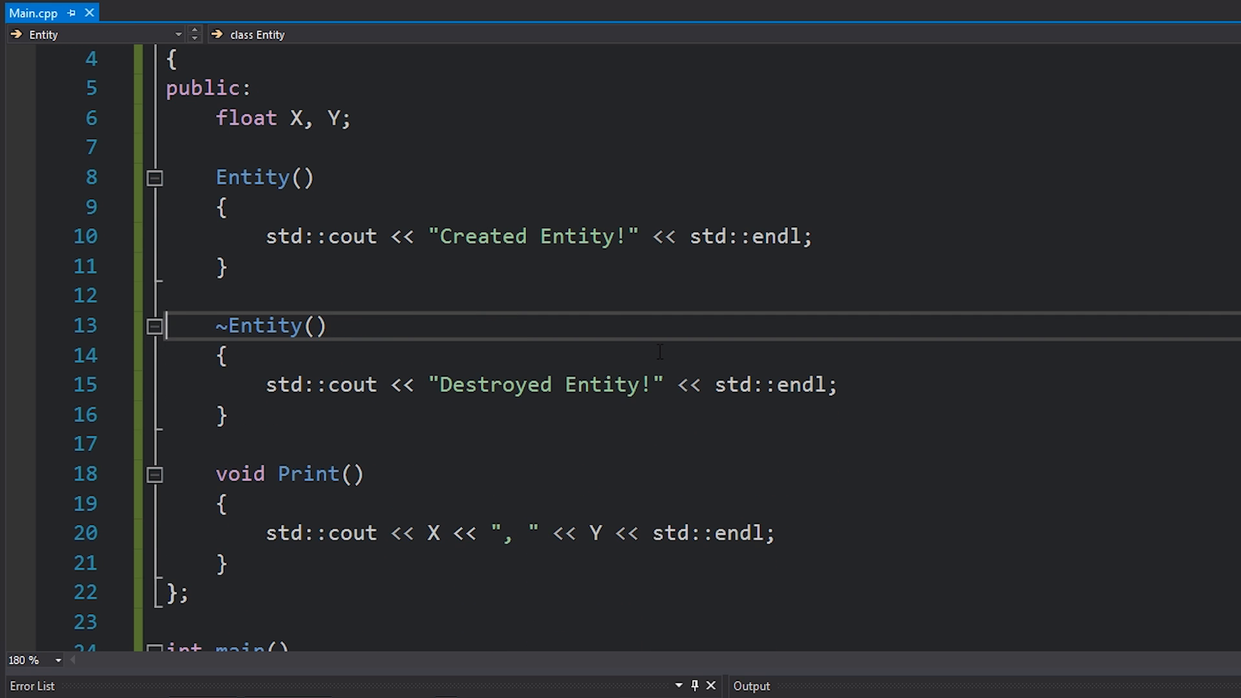
{"action": "type", "text": "X = 0.0f"}
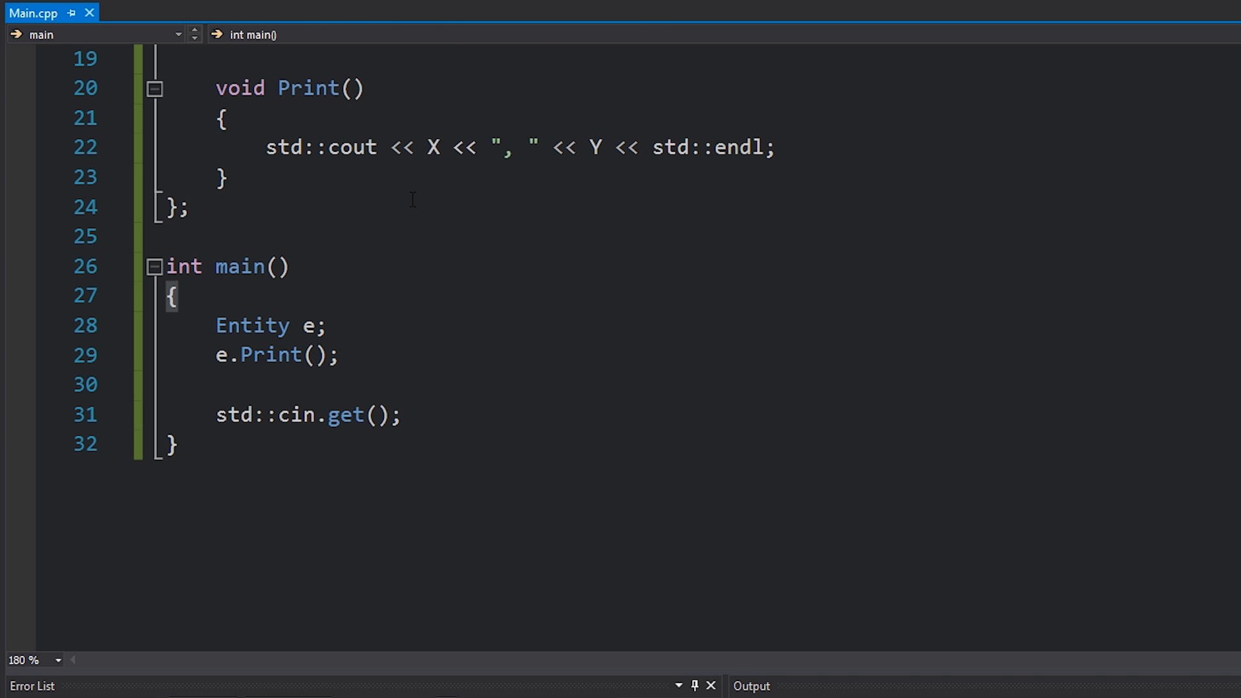
Step: Wrap the Entity creation in void Function(), call Function(); from main, and run
{"action": "type", "text": "void Function("}
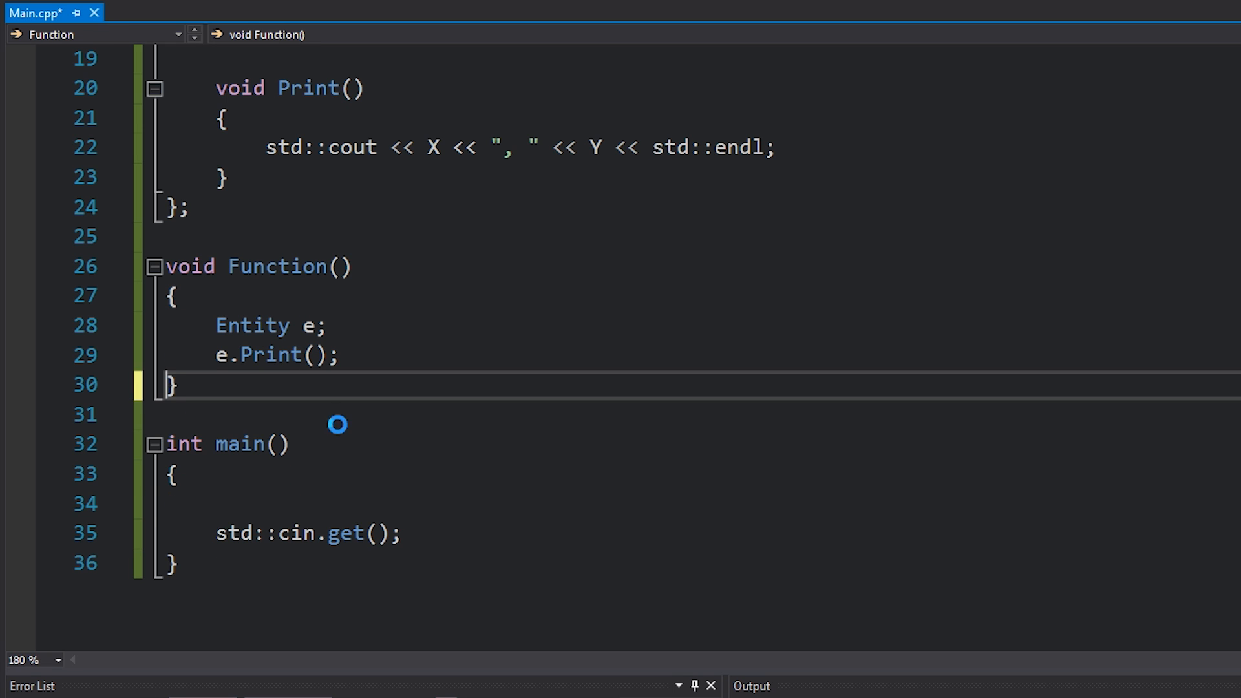
{"action": "type", "text": "Function();"}
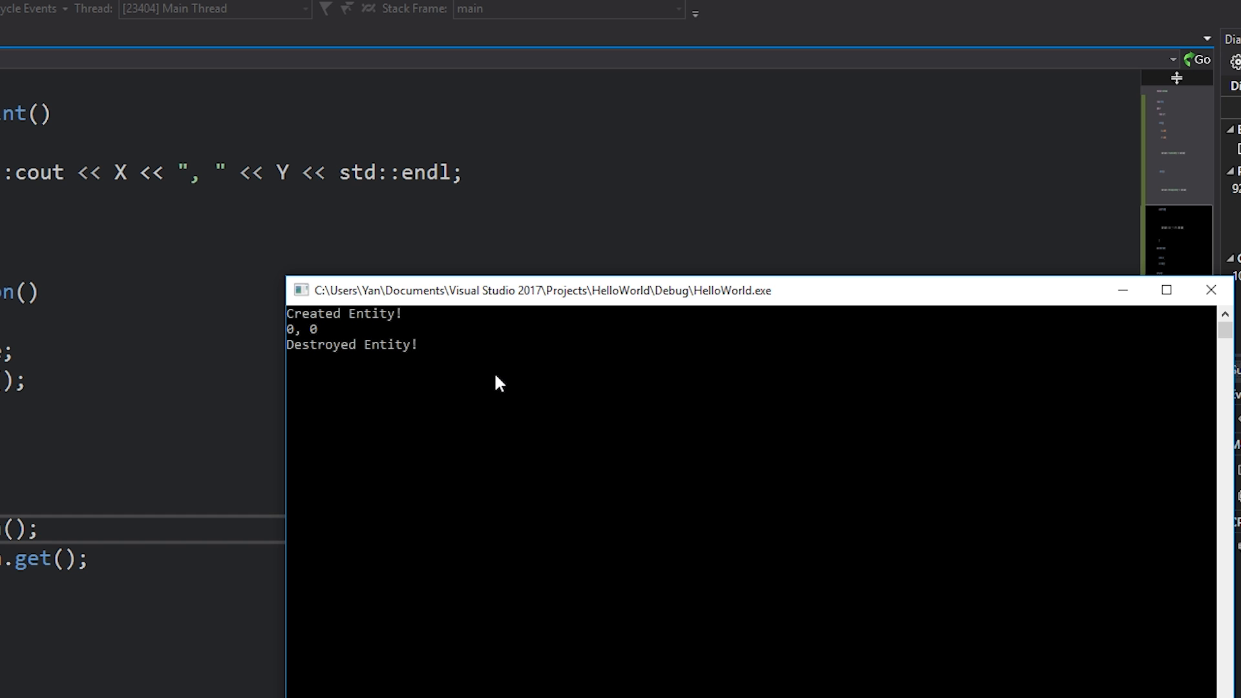
{"action": "left_click", "coordinate": [1210, 289]}
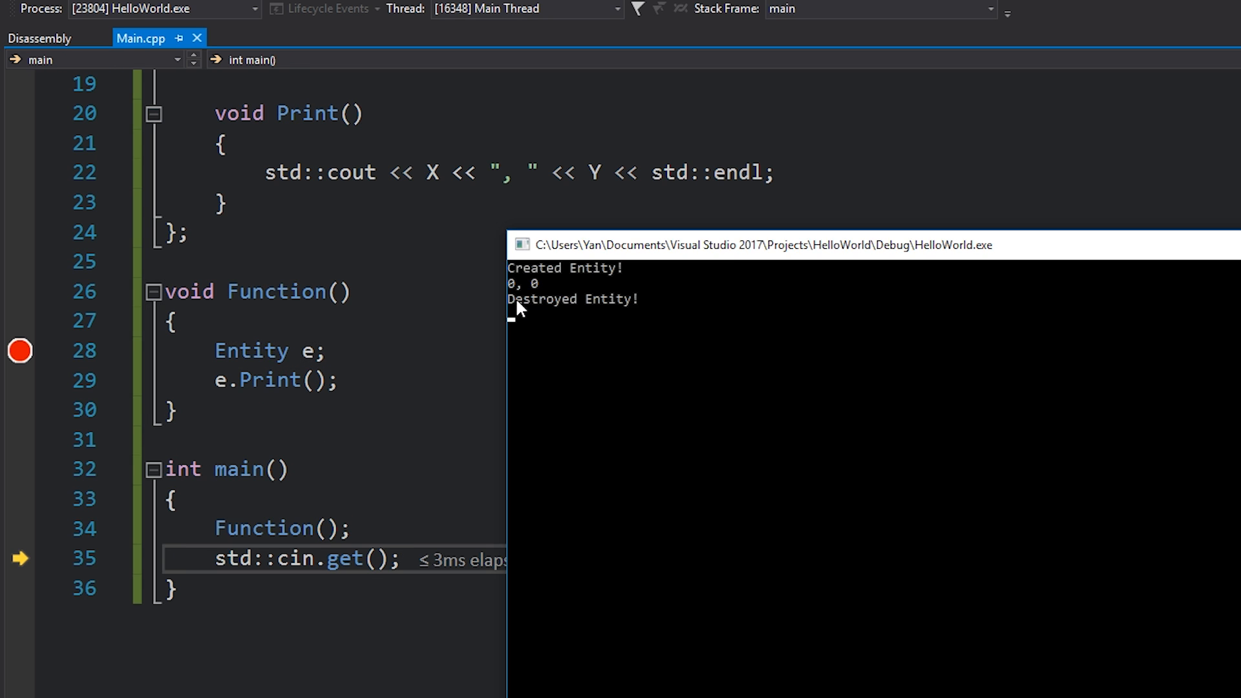
{"action": "mouse_move", "coordinate": [460, 405]}
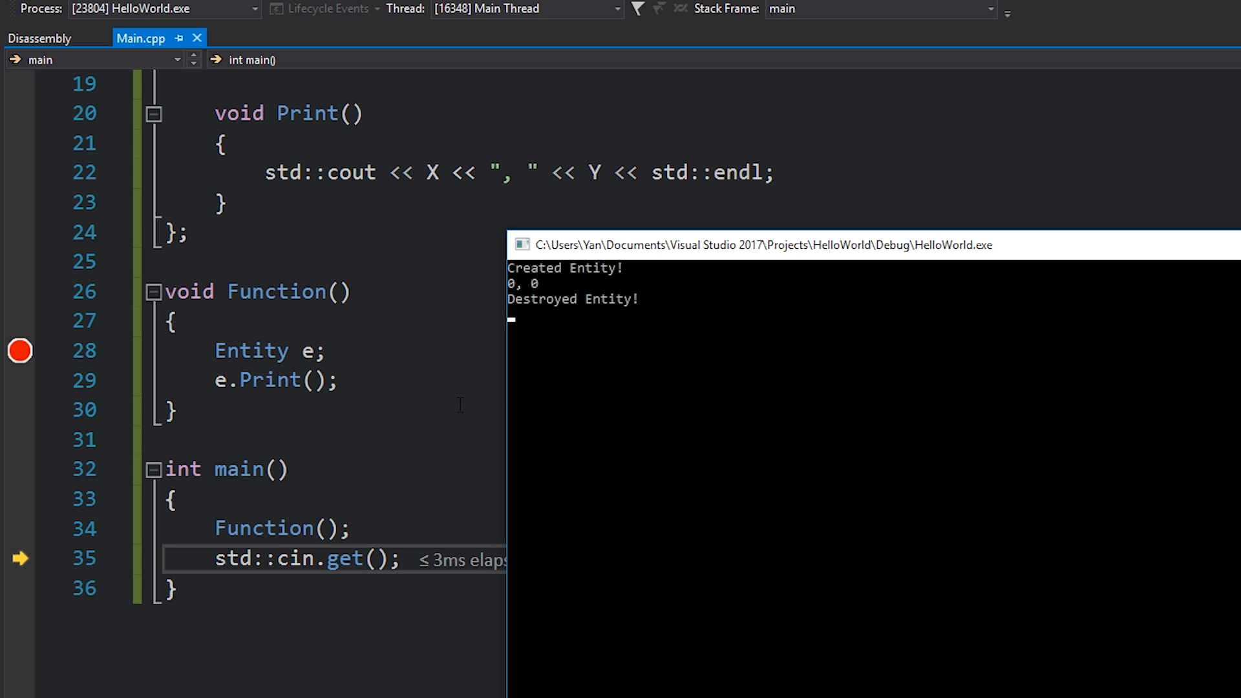